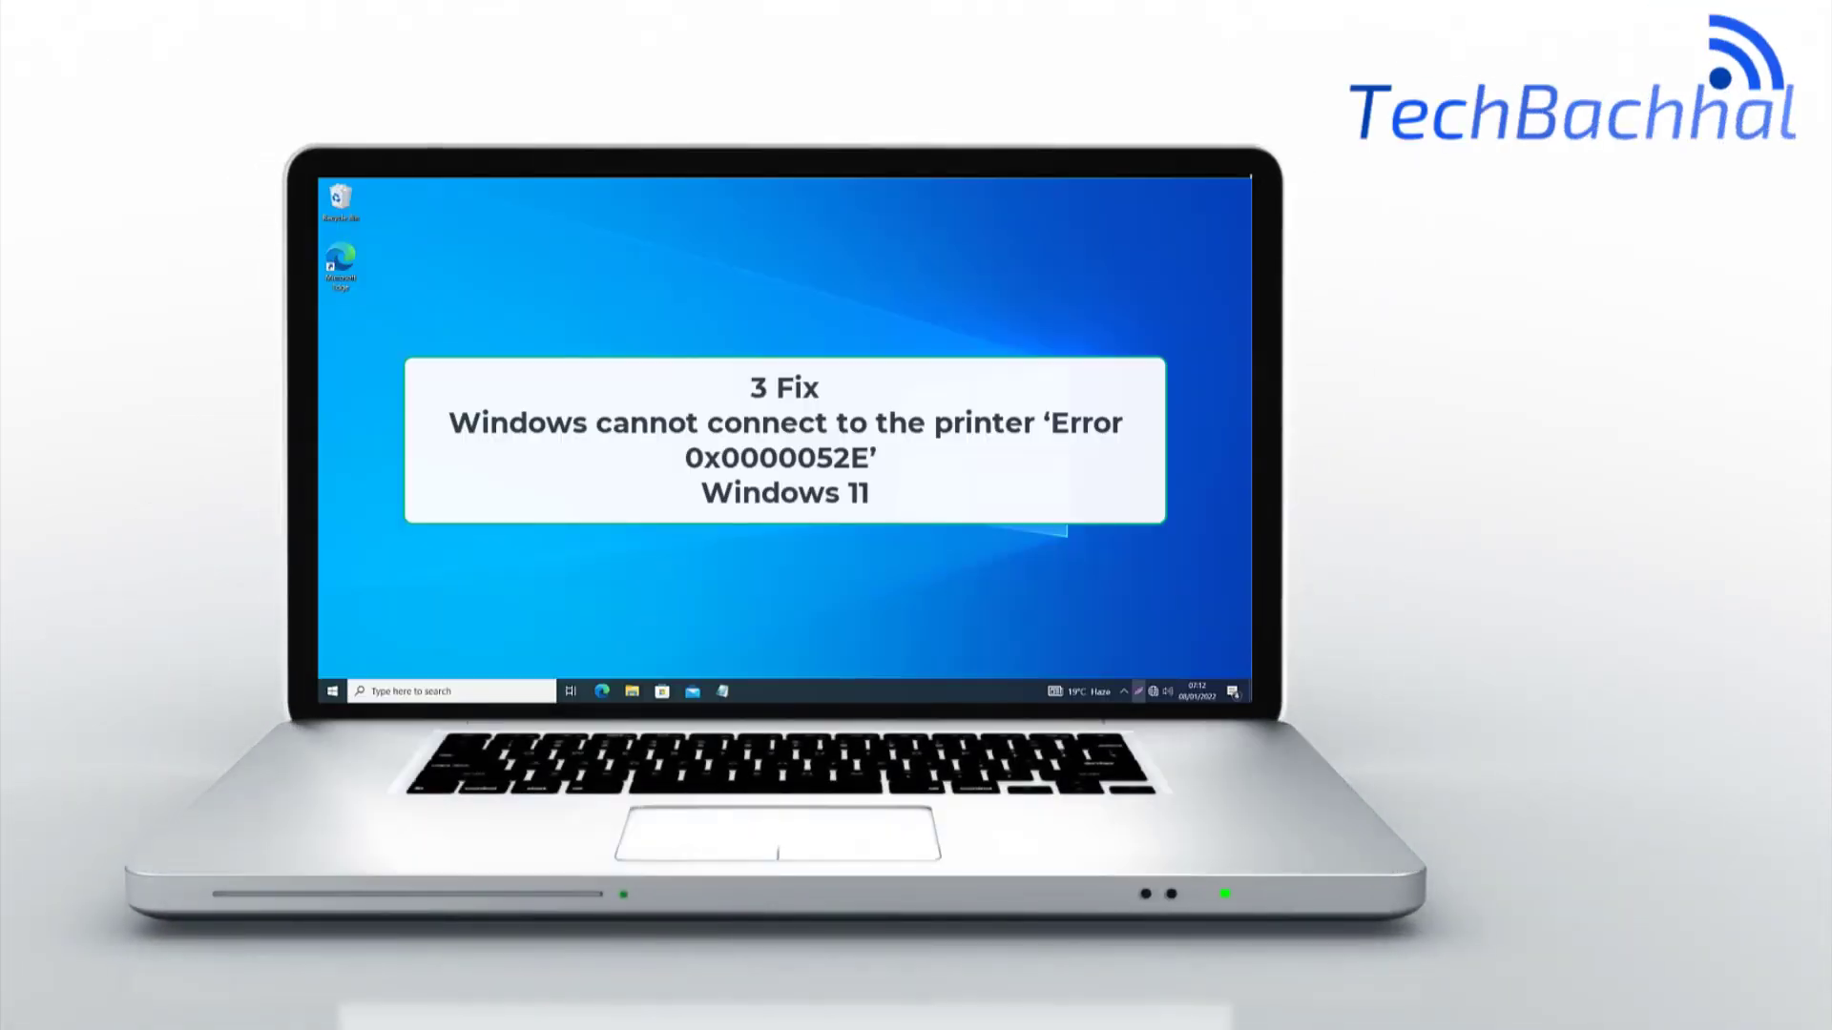
- Launch the Settings troubleshoot page via the Run box with ms-settings:troubleshoot
key(Win+r)
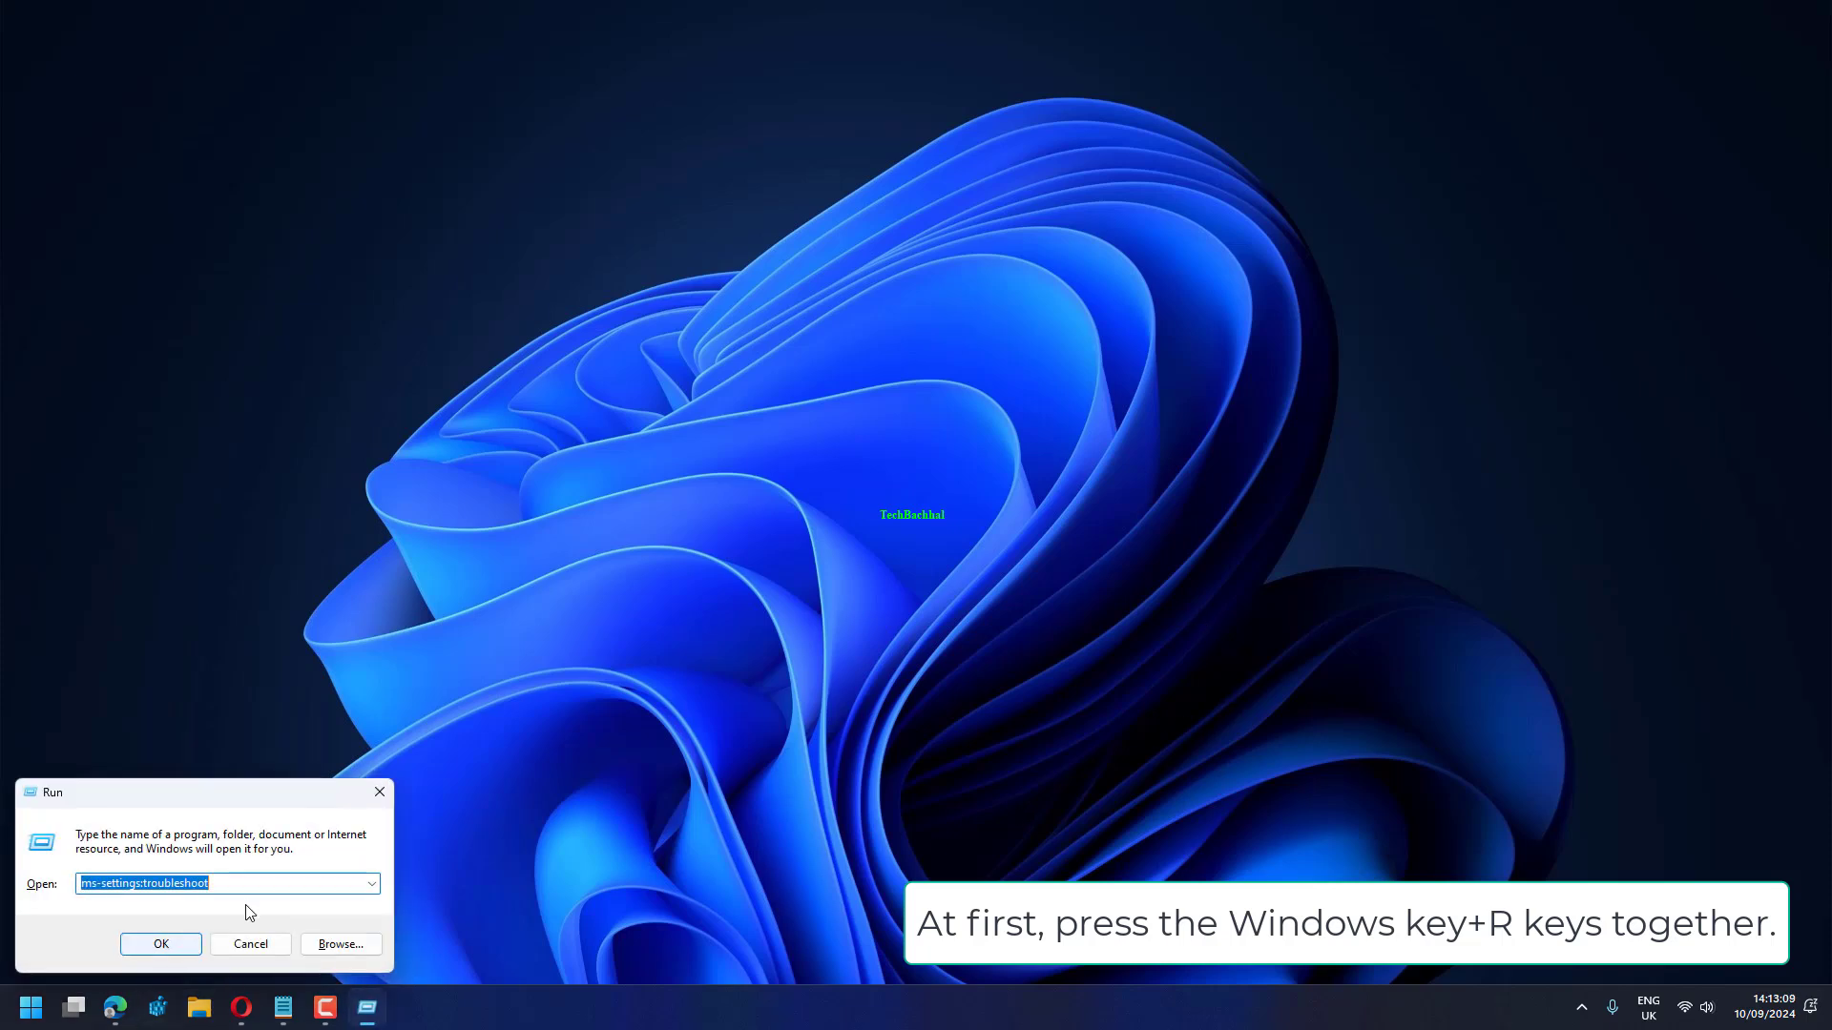
click(161, 945)
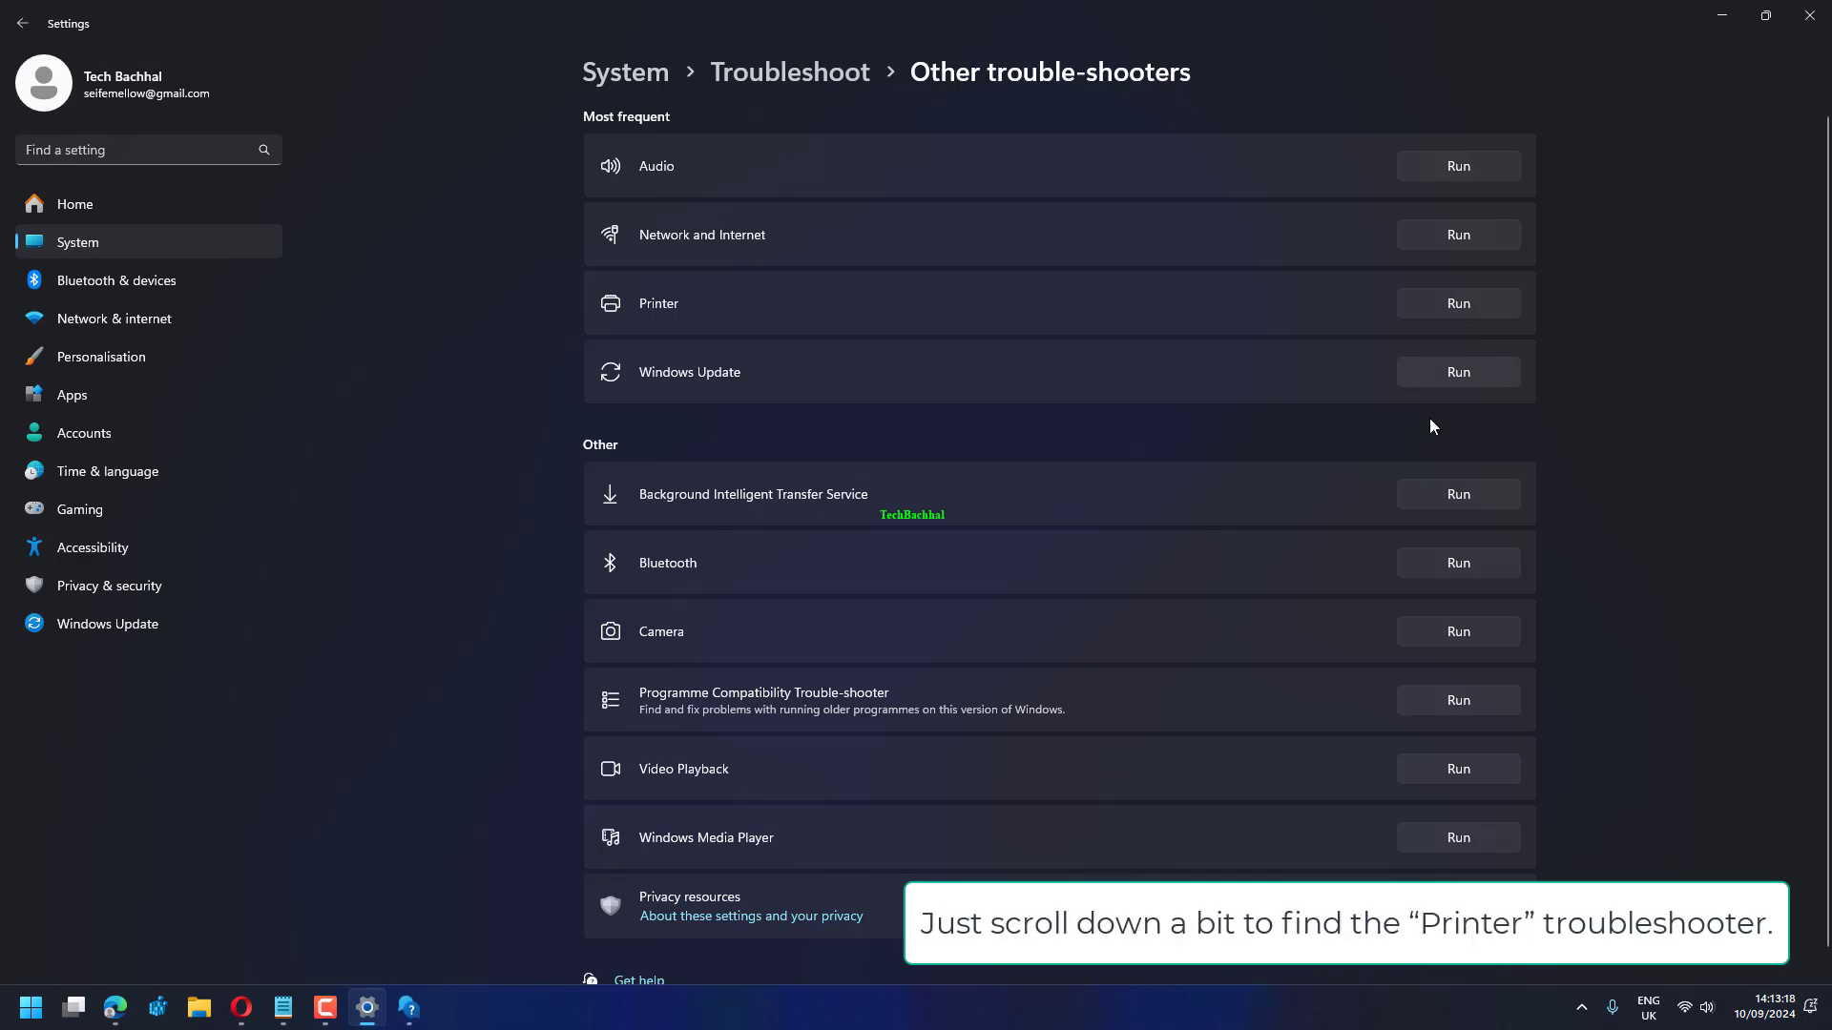
- Run the Printer troubleshooter from the Other trouble-shooters list
click(408, 1008)
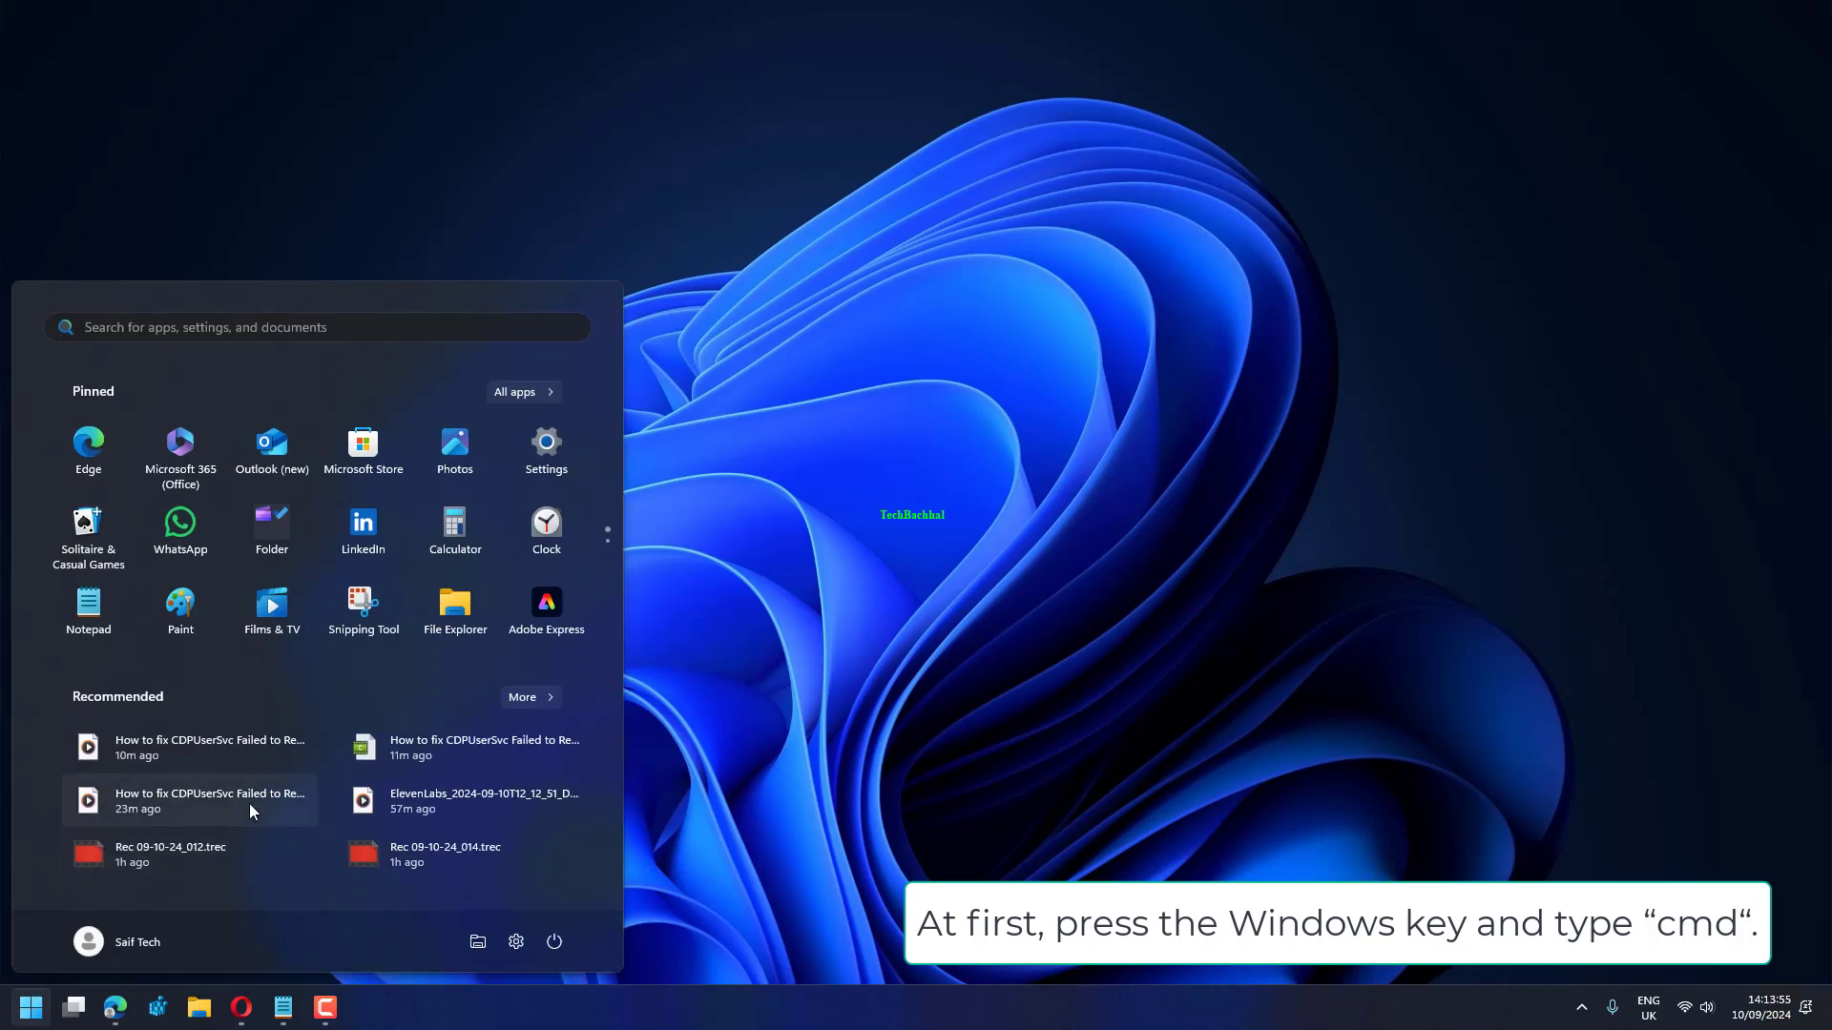
- Search cmd from Start and launch Command Prompt as administrator
text(cmd)
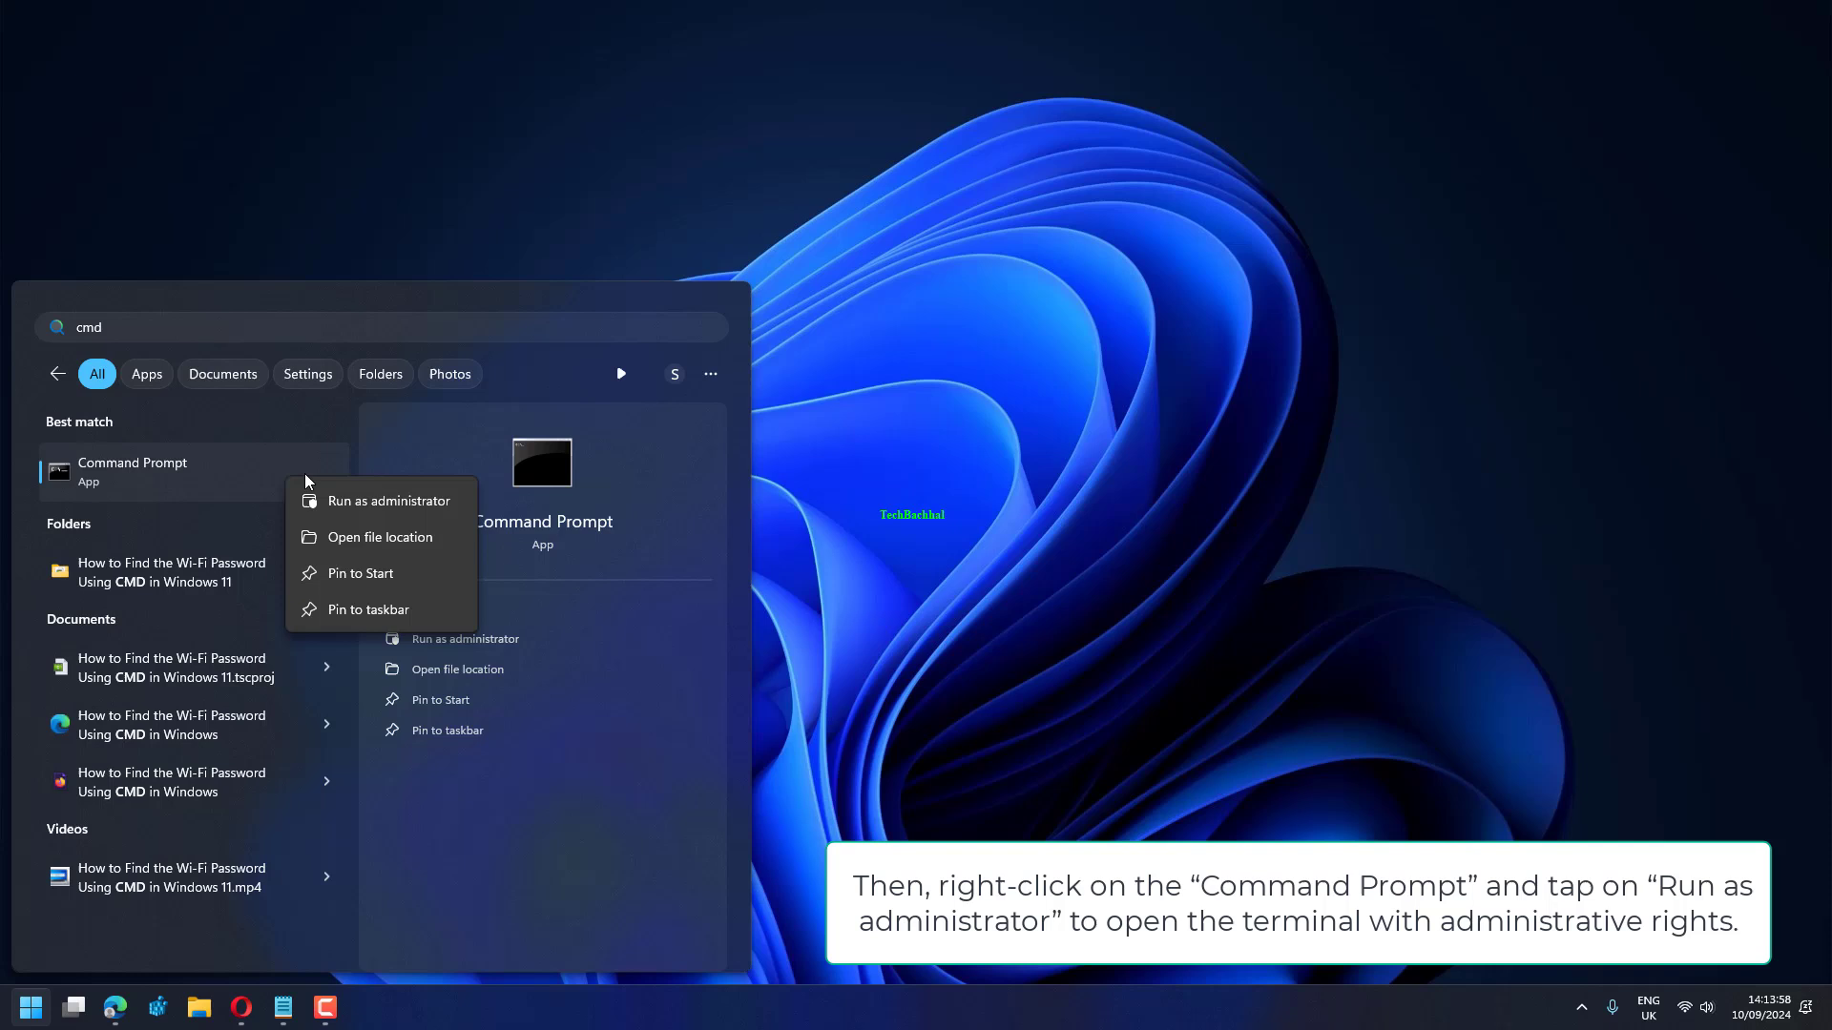
click(387, 500)
text(start \\servername\printername)
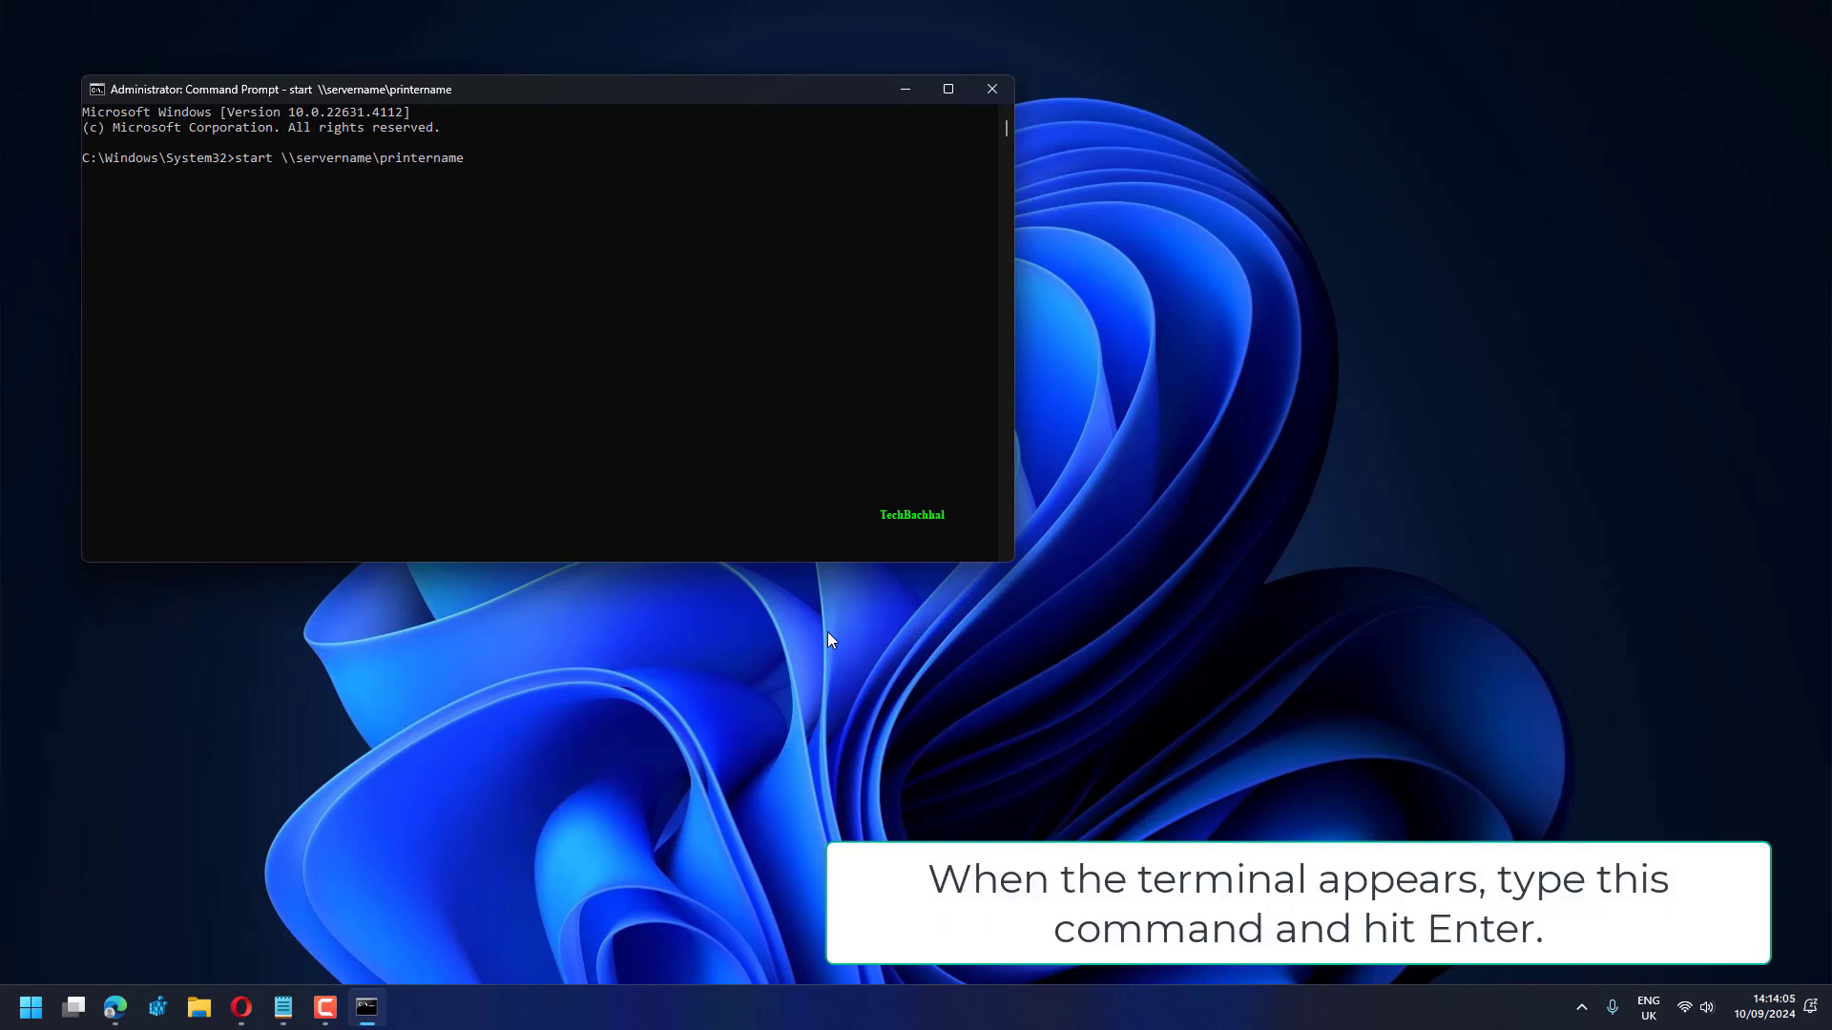
- Run start \\servername\printername and diagnose the resulting network access error
key(Return)
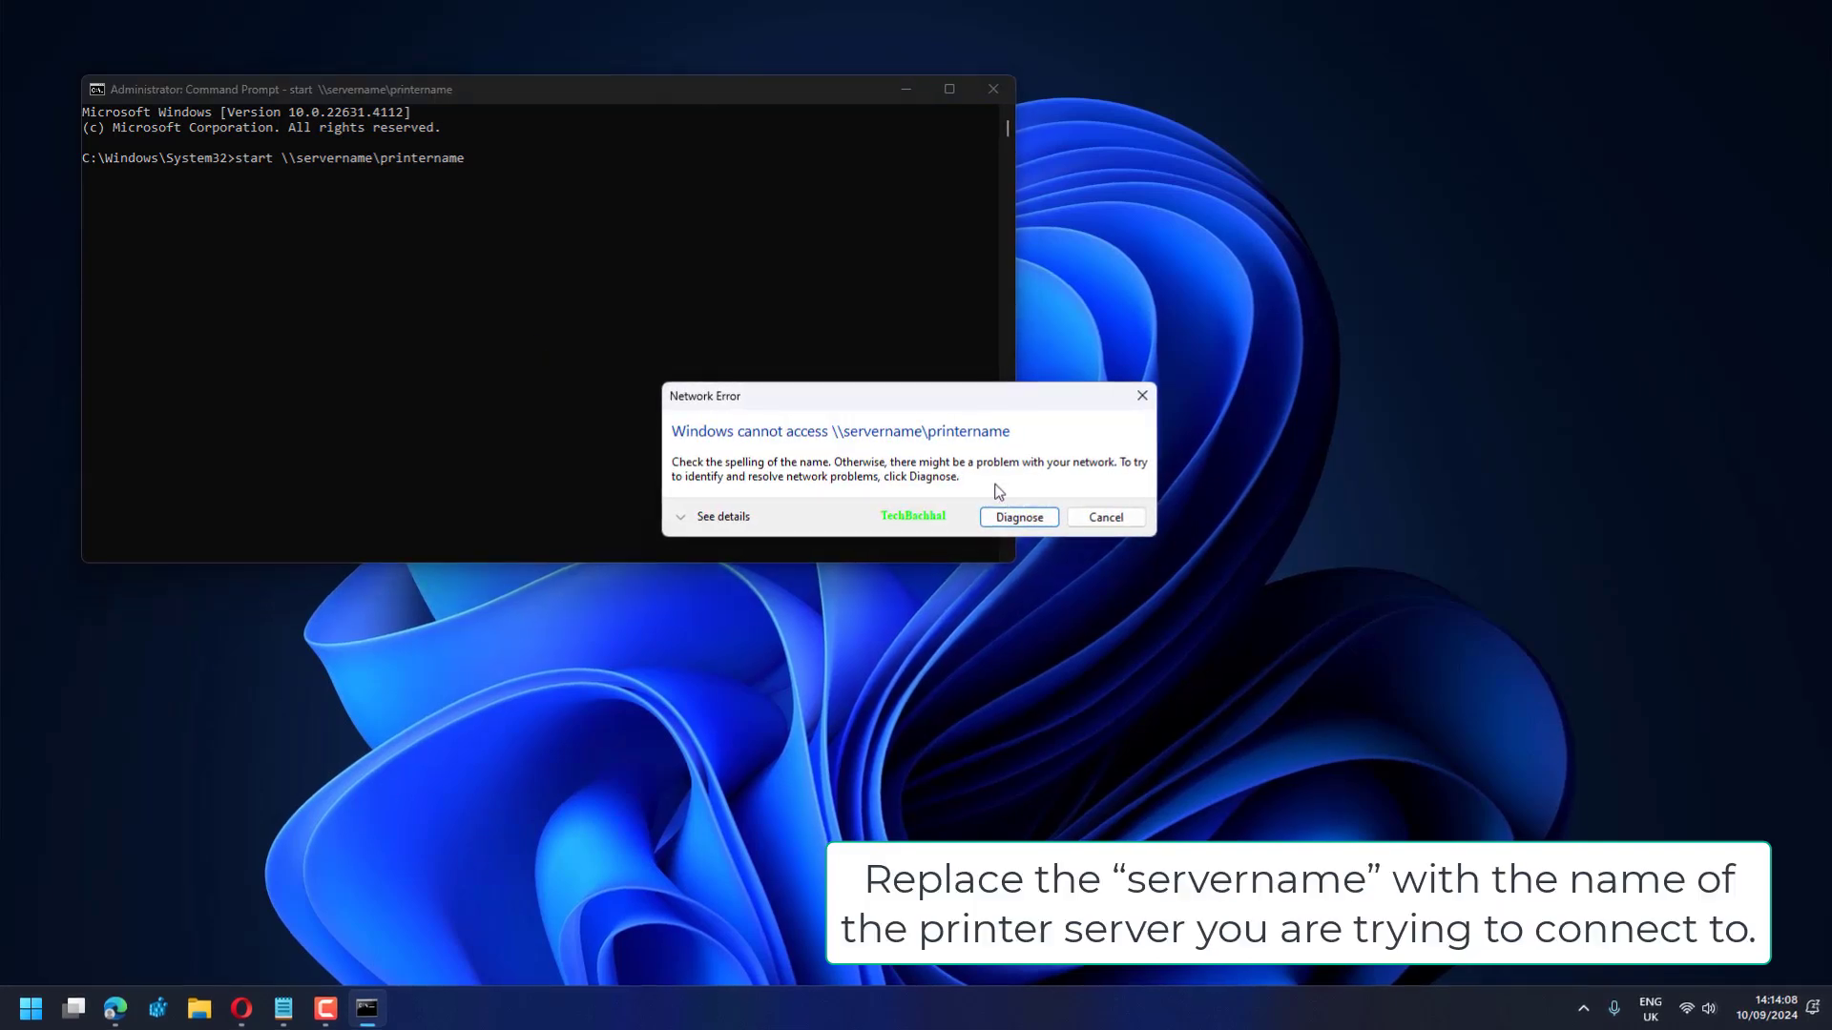
click(1103, 517)
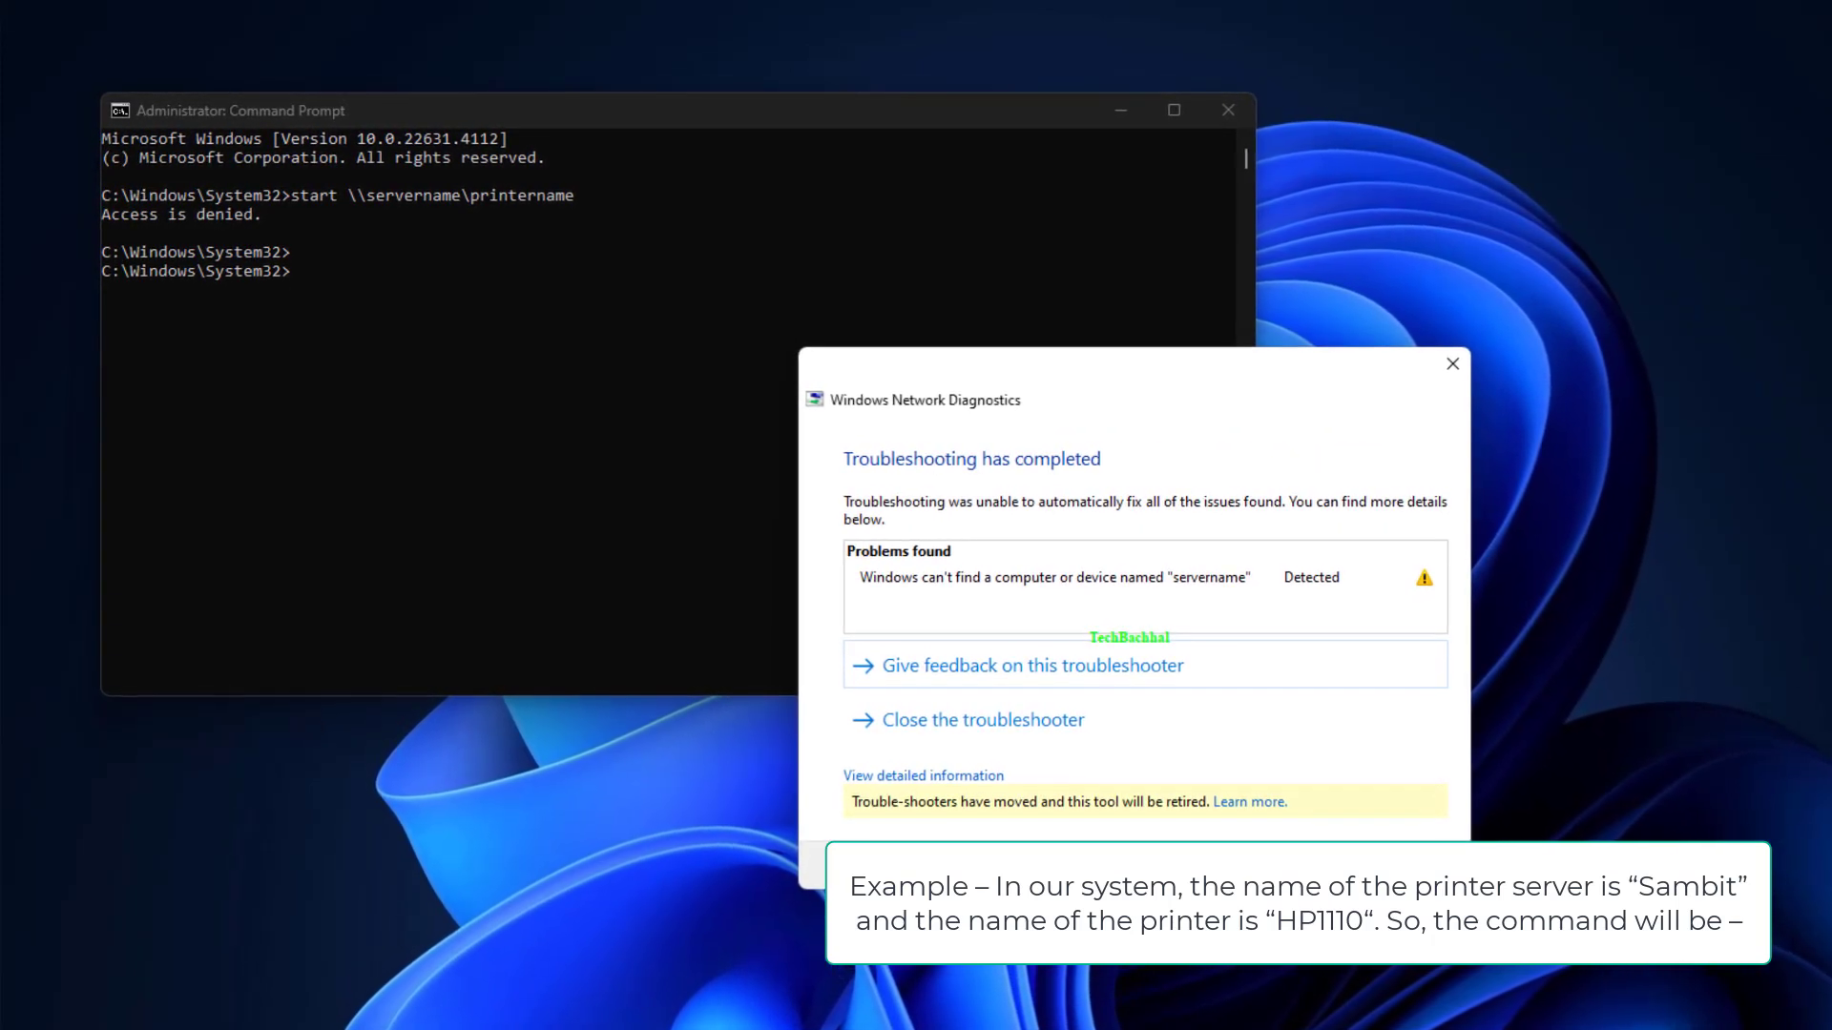
- Dismiss diagnostics, run start \\Sambit\HP1110, then close Command Prompt
click(1452, 363)
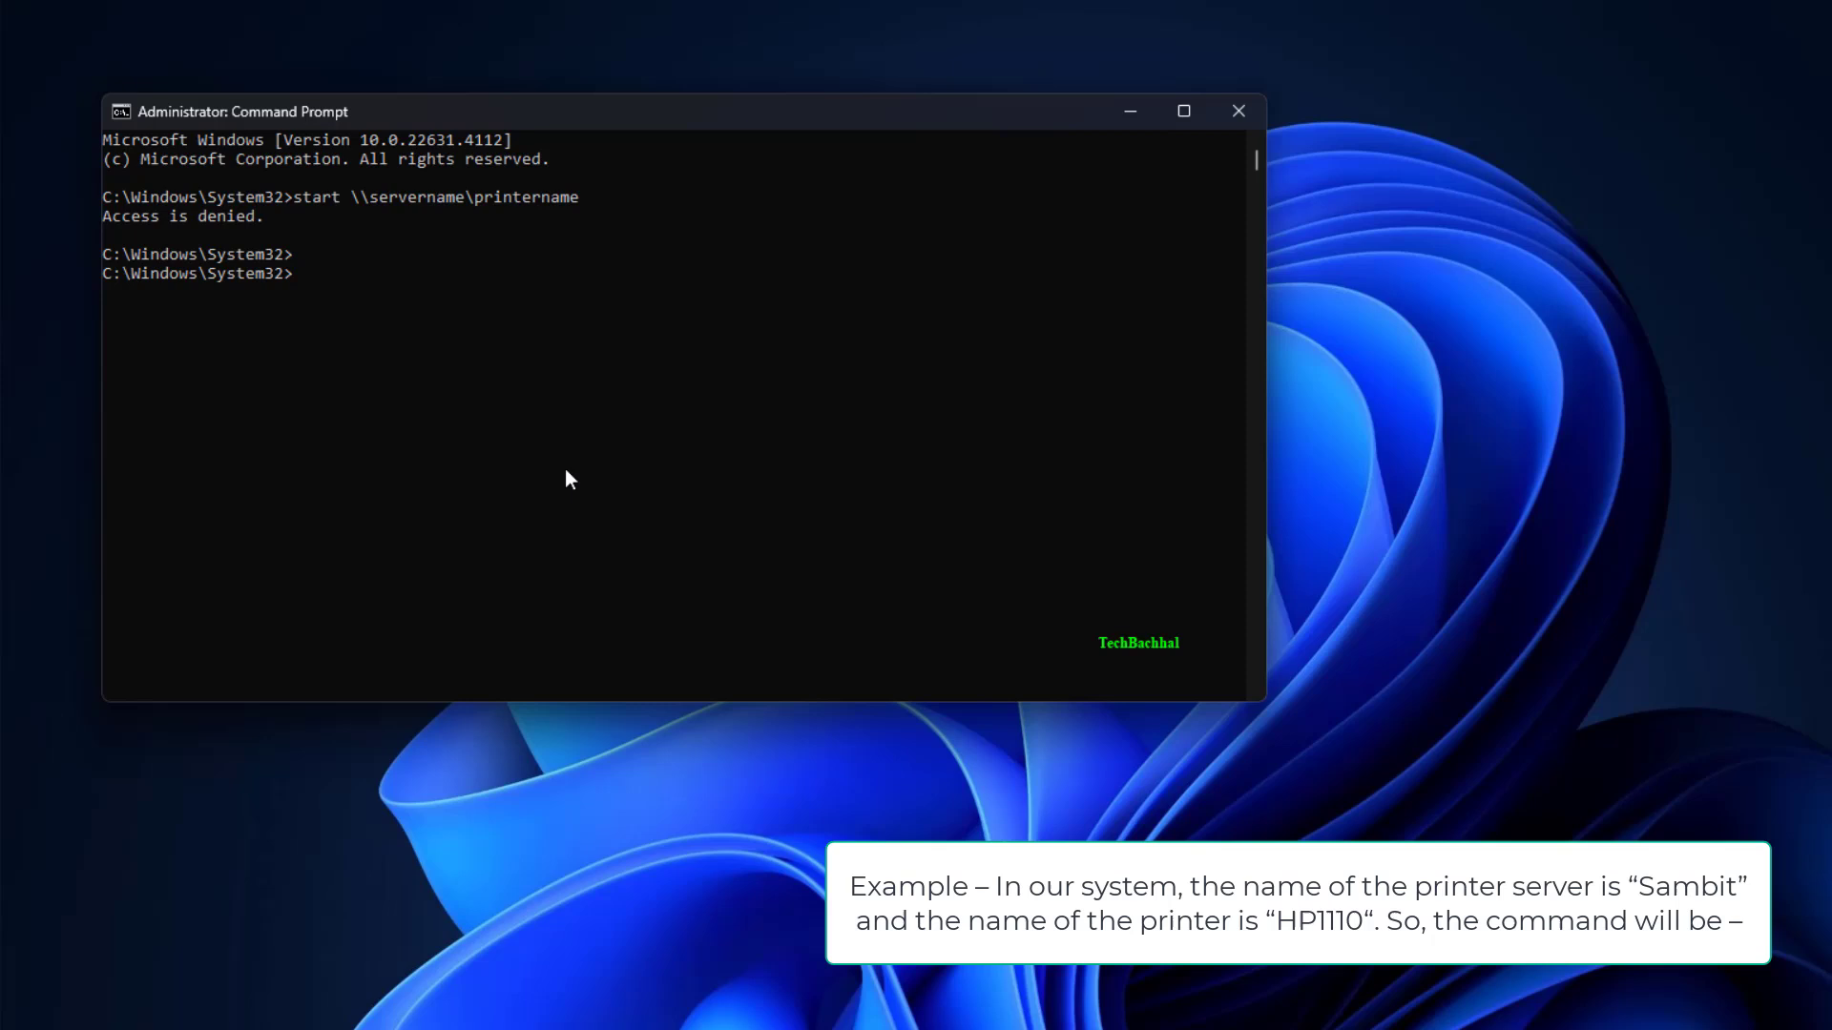
text(start \\Sambit\HP1110)
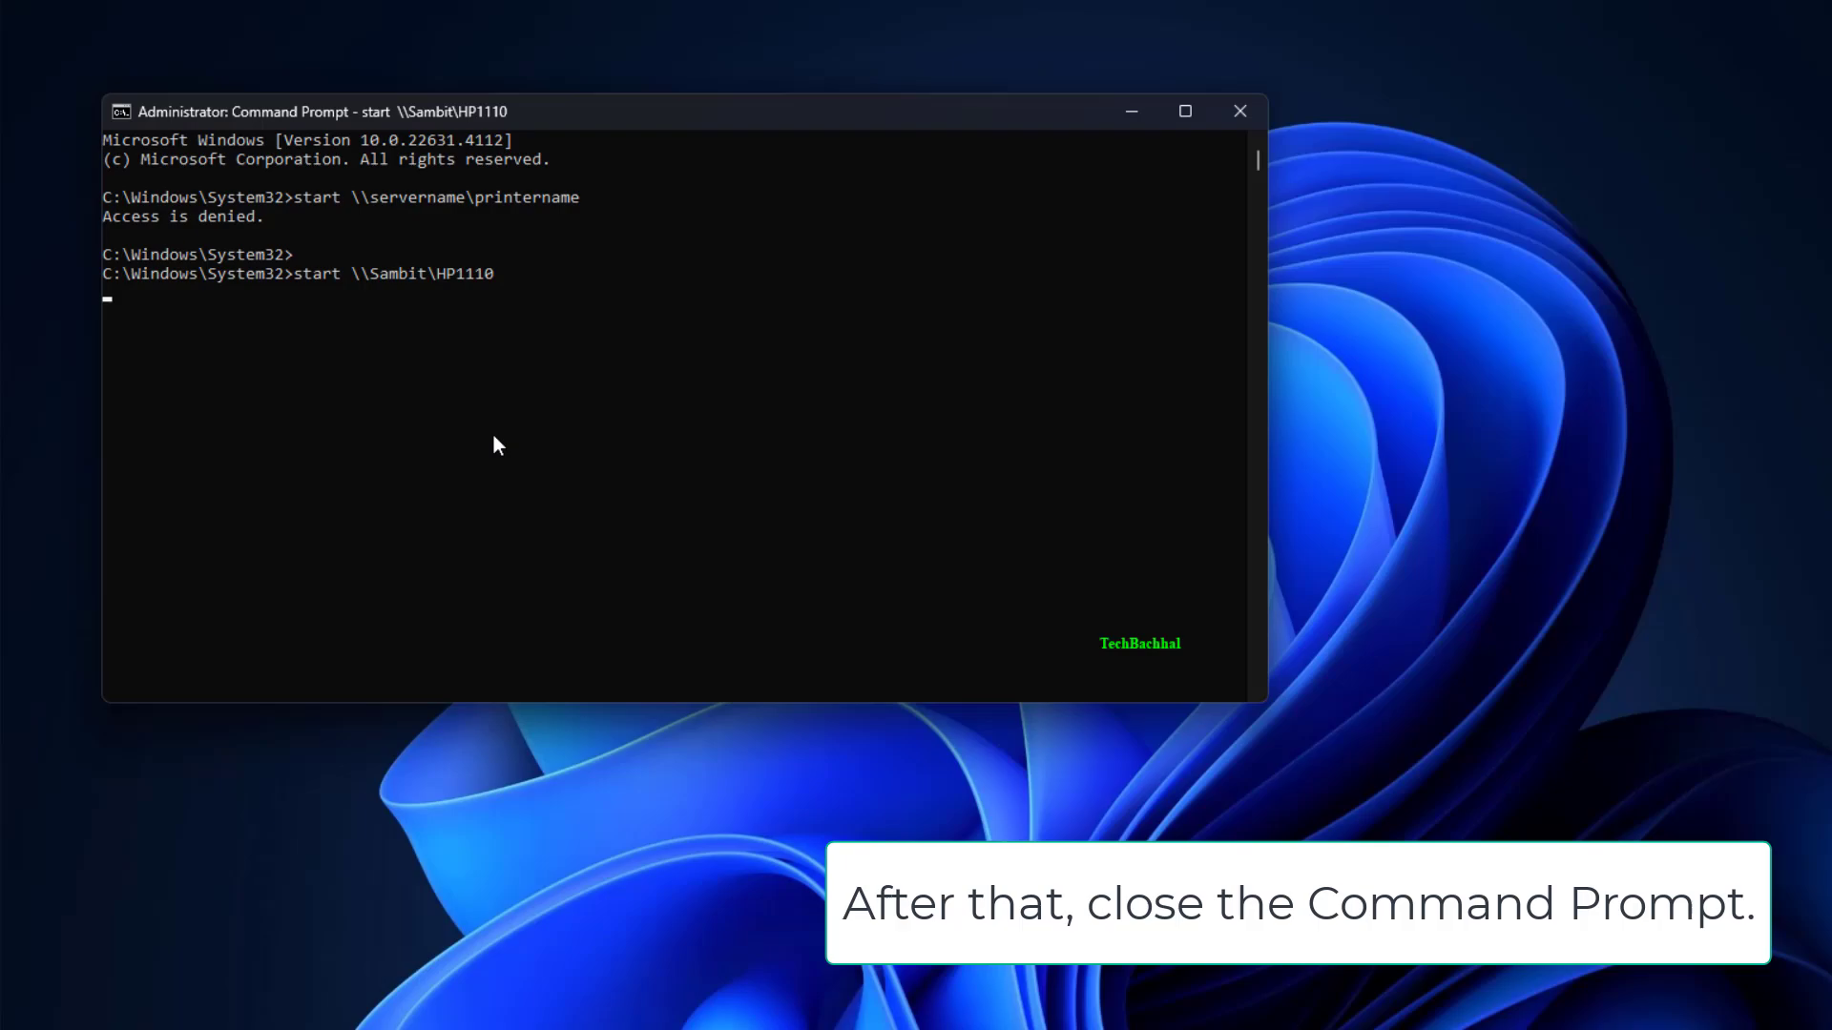
click(1240, 111)
text(Credential Manager)
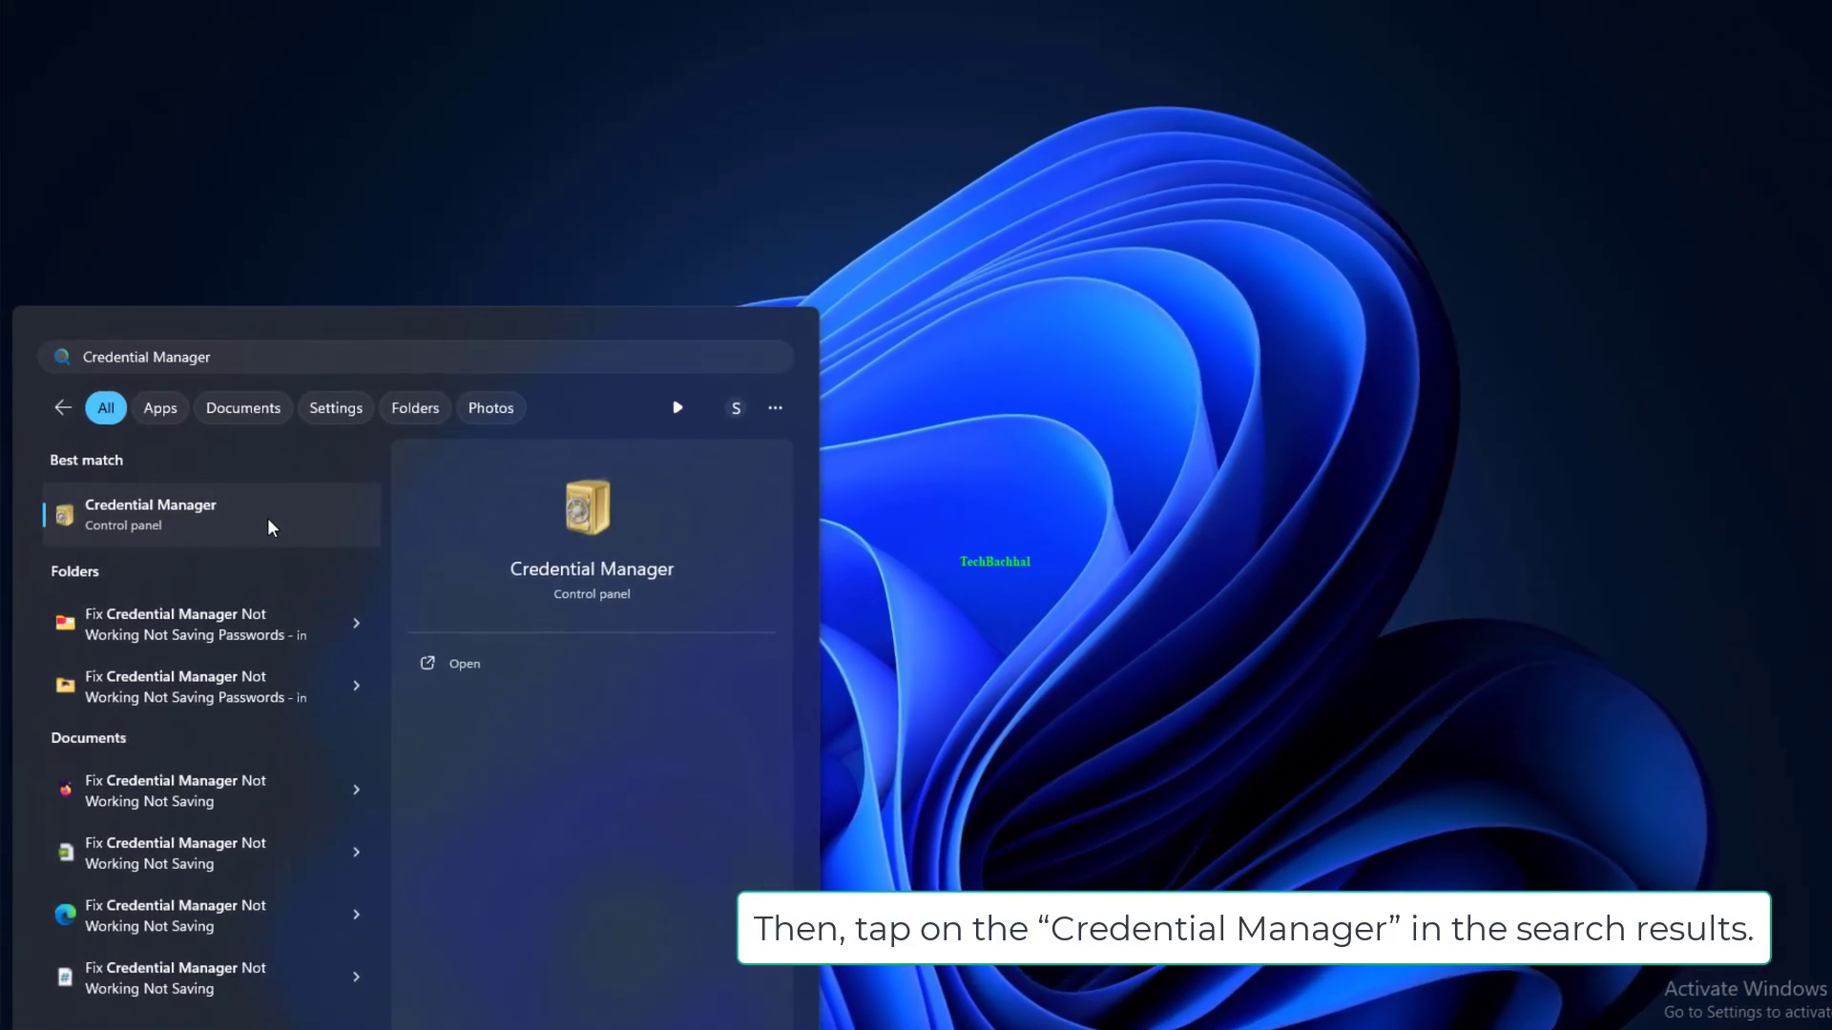
- Launch Credential Manager from the Start menu search result
click(148, 513)
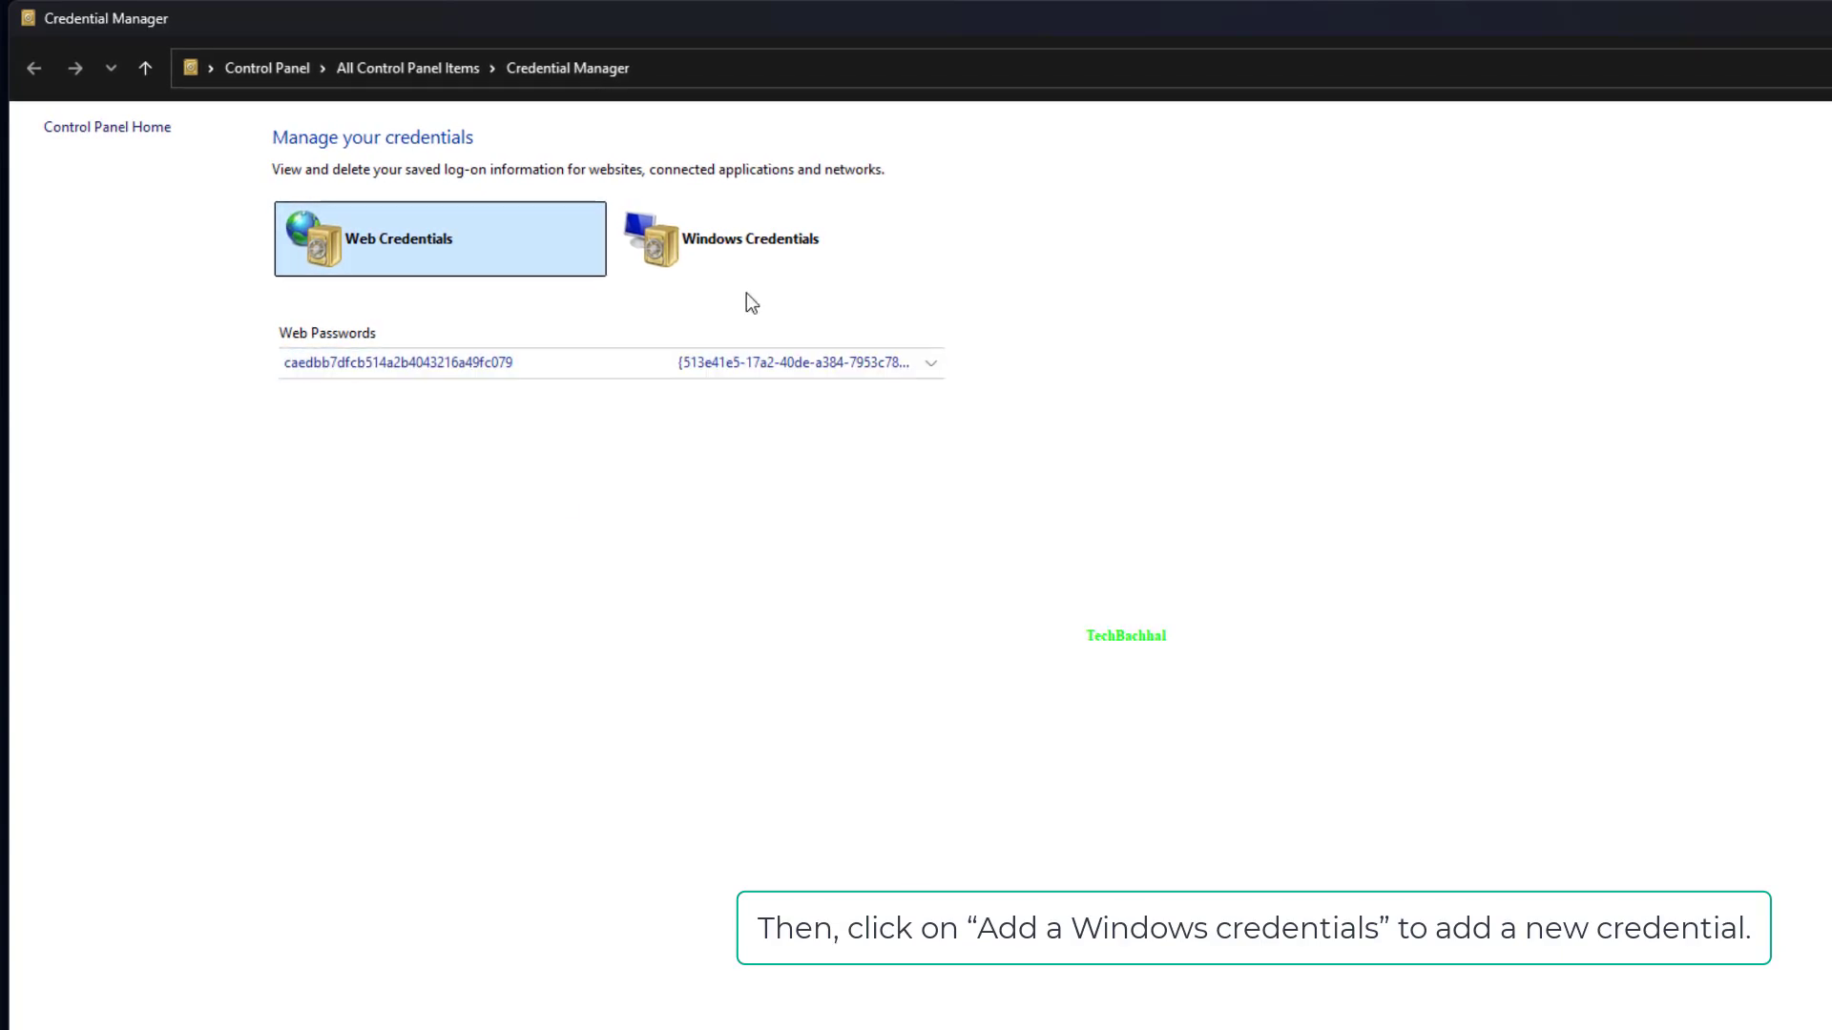
- Show Windows Credentials and begin adding a new Windows credential
click(760, 240)
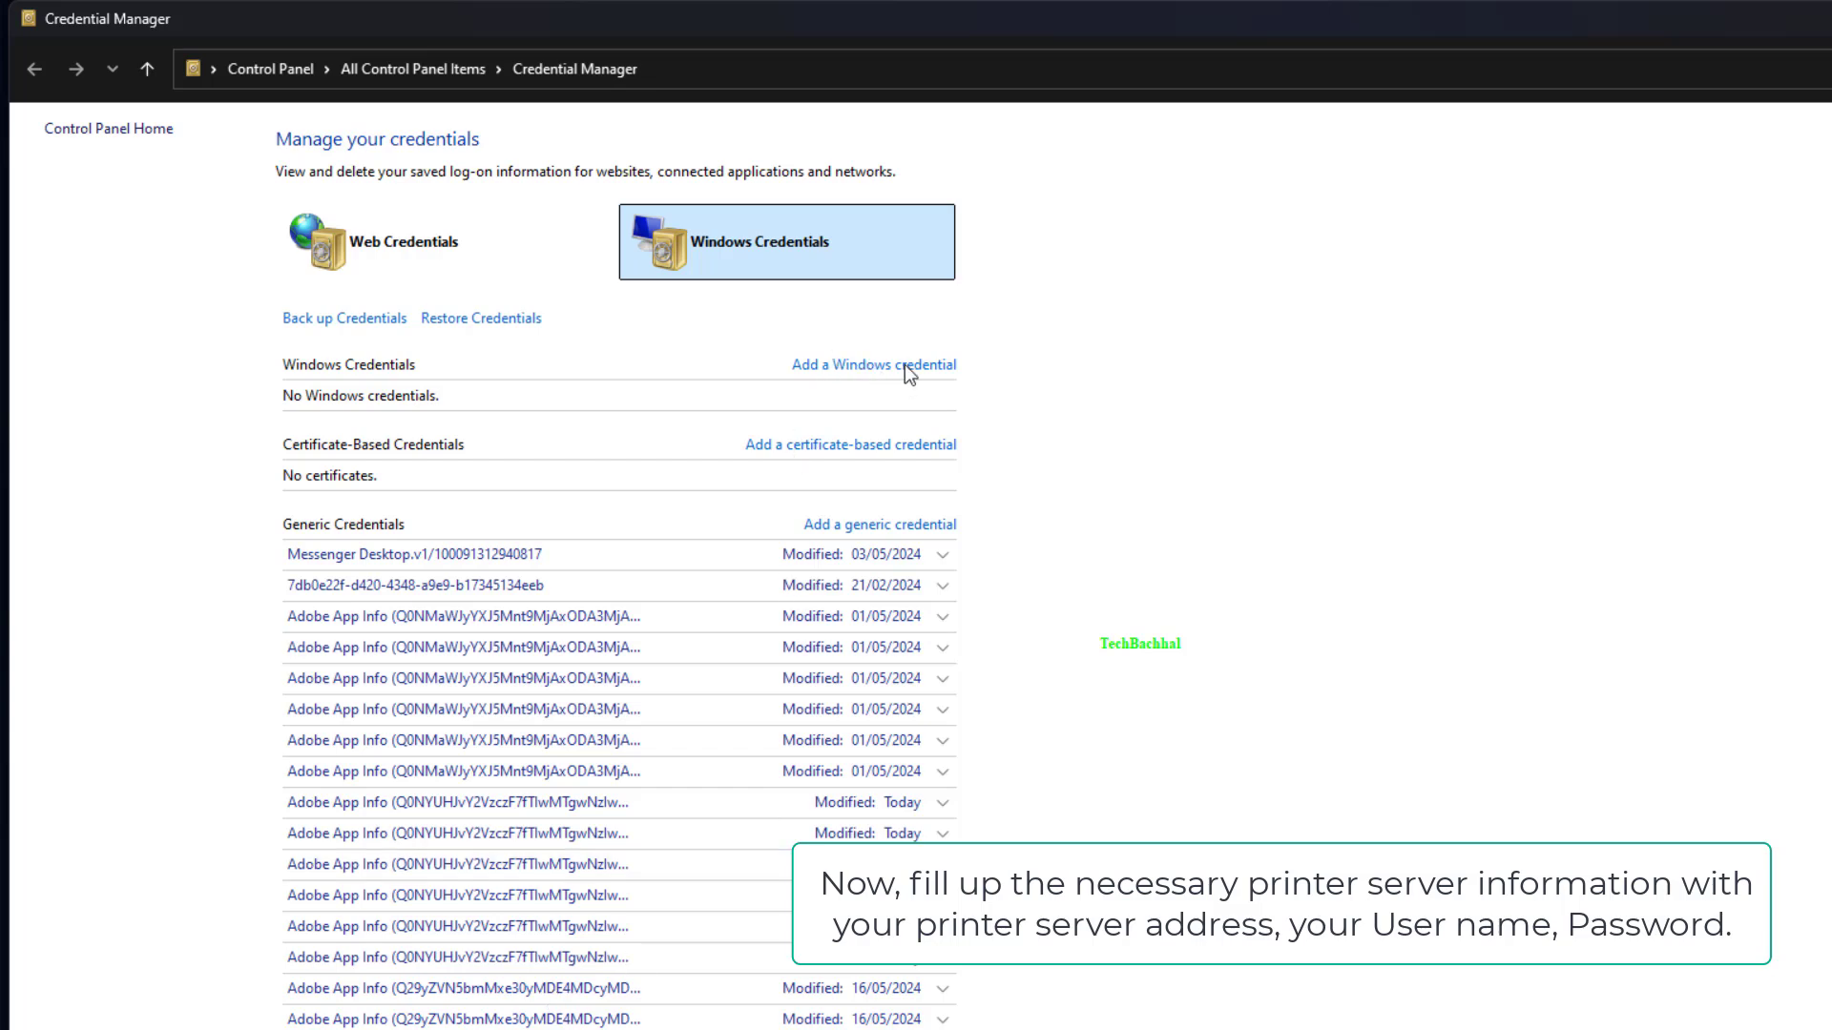
click(872, 364)
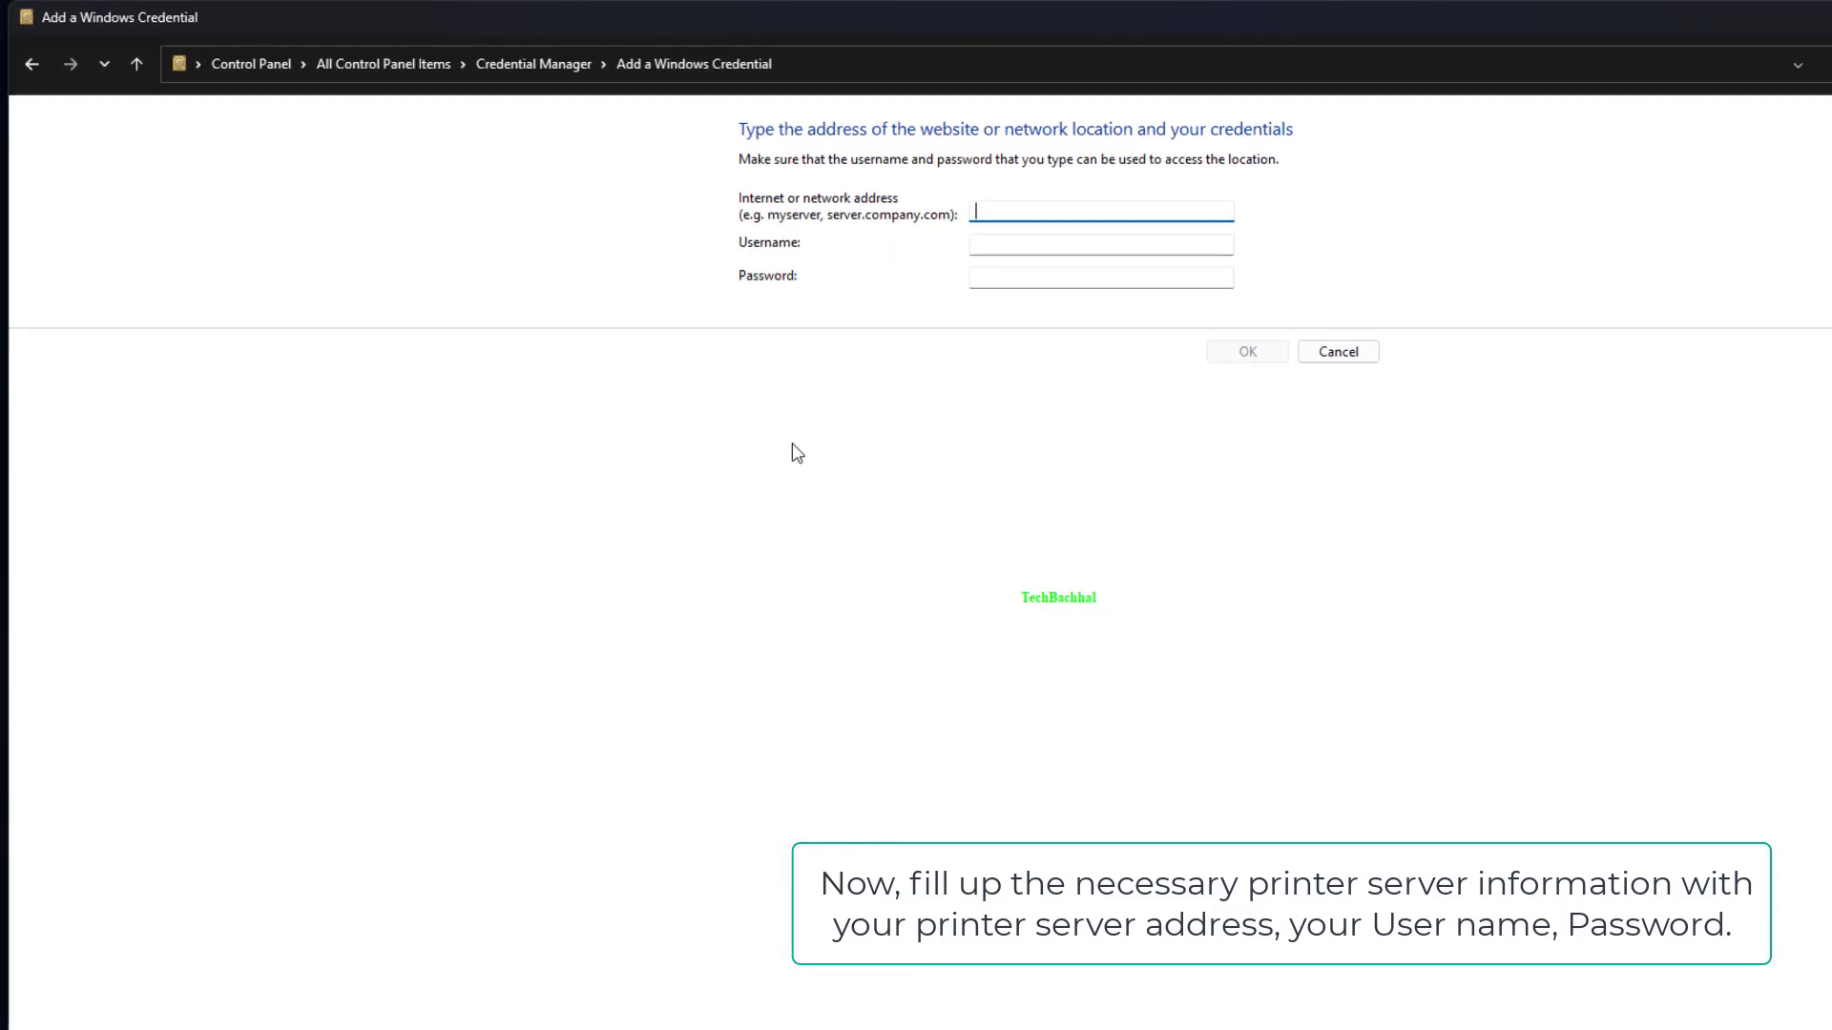